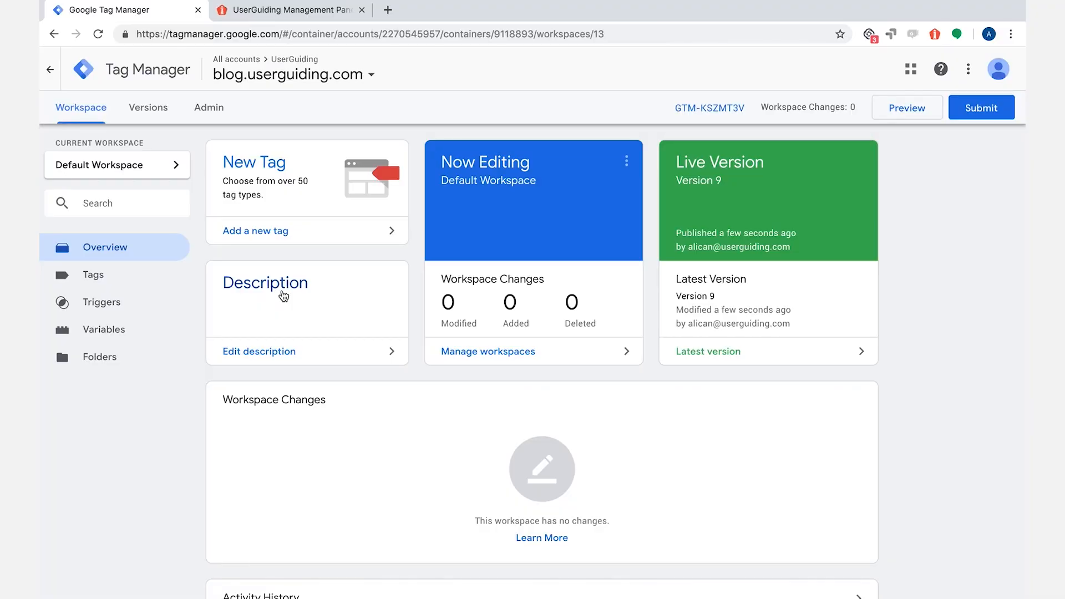
mouse_move(255, 230)
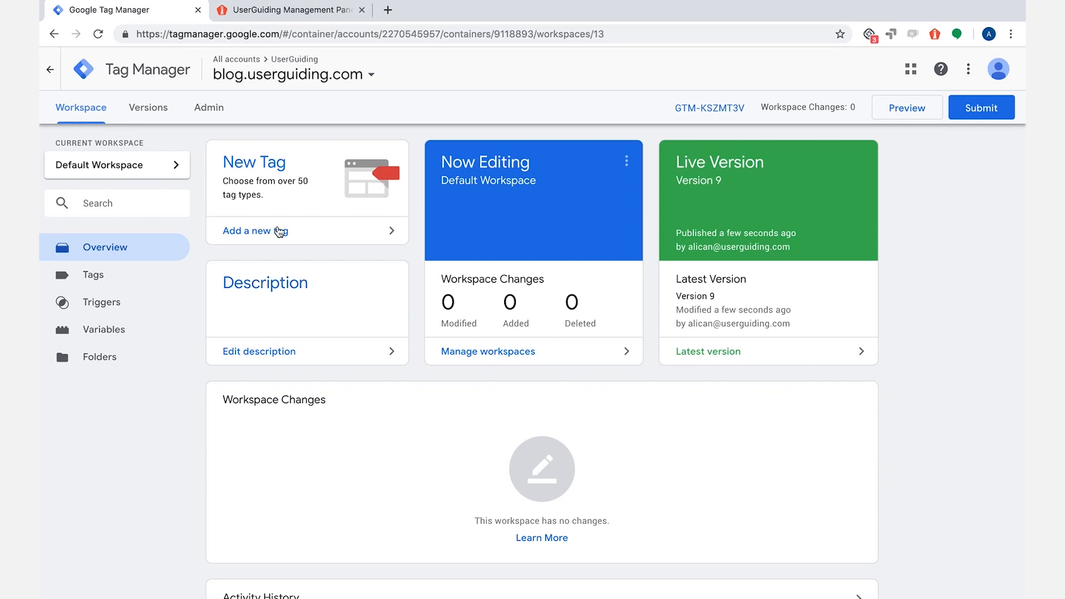
Create a new tag named 'UserGuiding SDK' with the Custom HTML tag type.
left_click(254, 231)
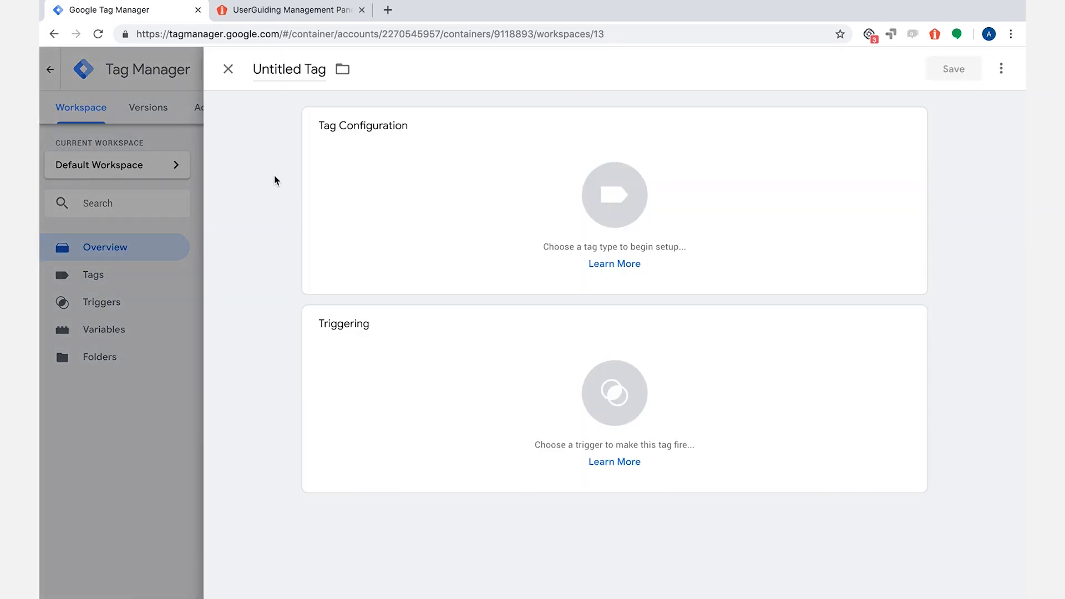
type("UserG")
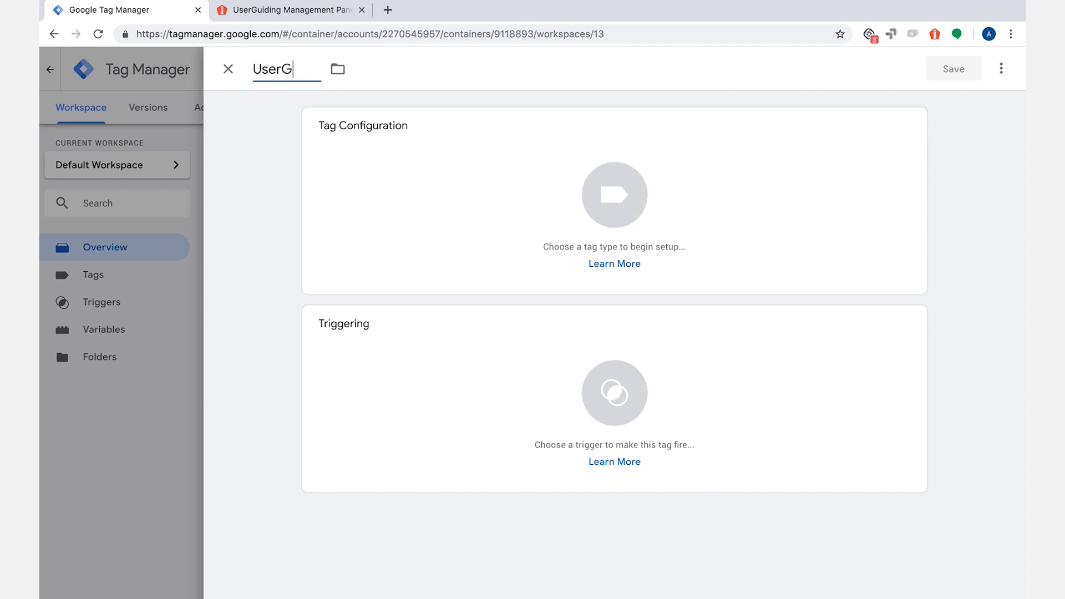
type("uiding SDK")
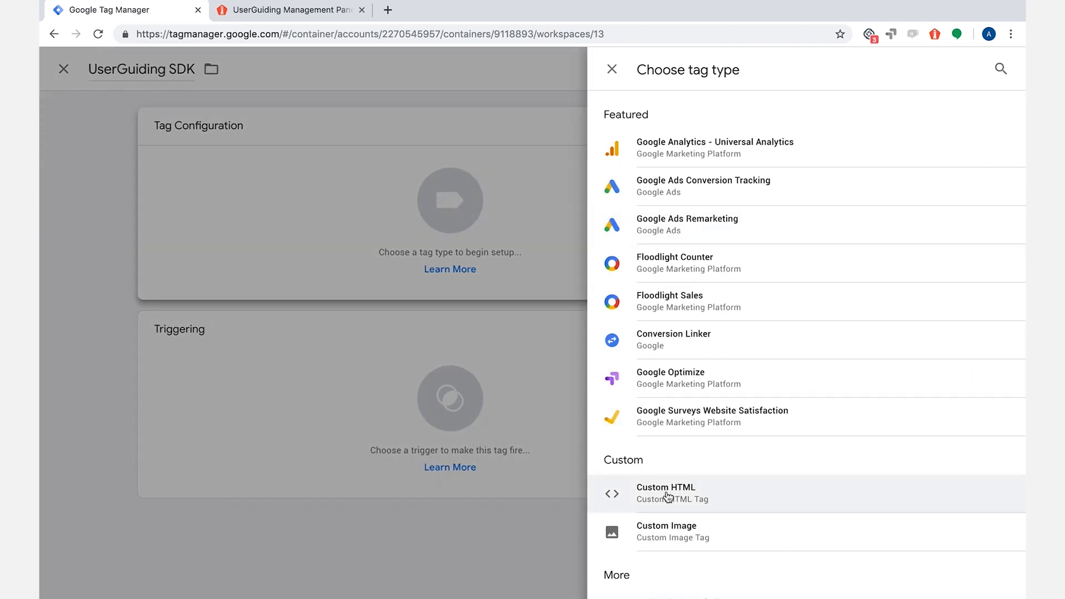
left_click(666, 492)
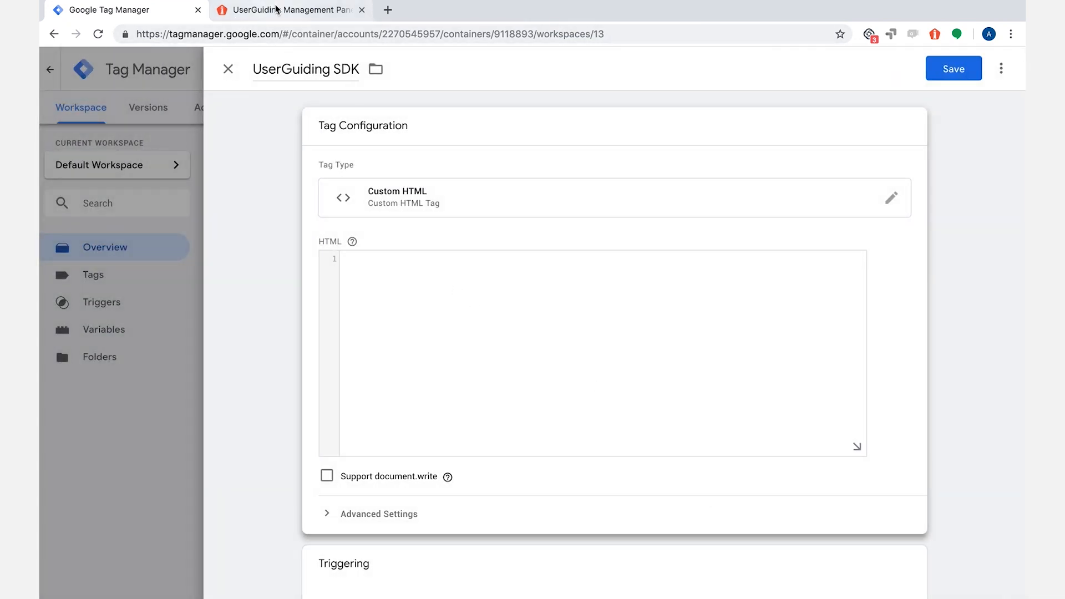
Create the 'UserGuiding Demo Container' in UserGuiding and copy its embed script.
left_click(285, 9)
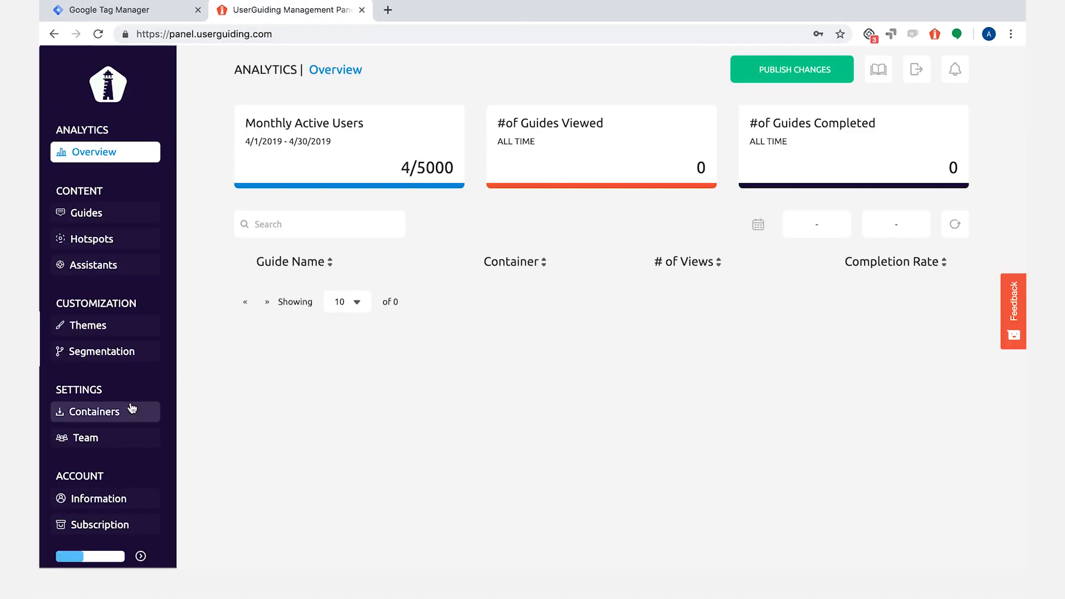
left_click(93, 412)
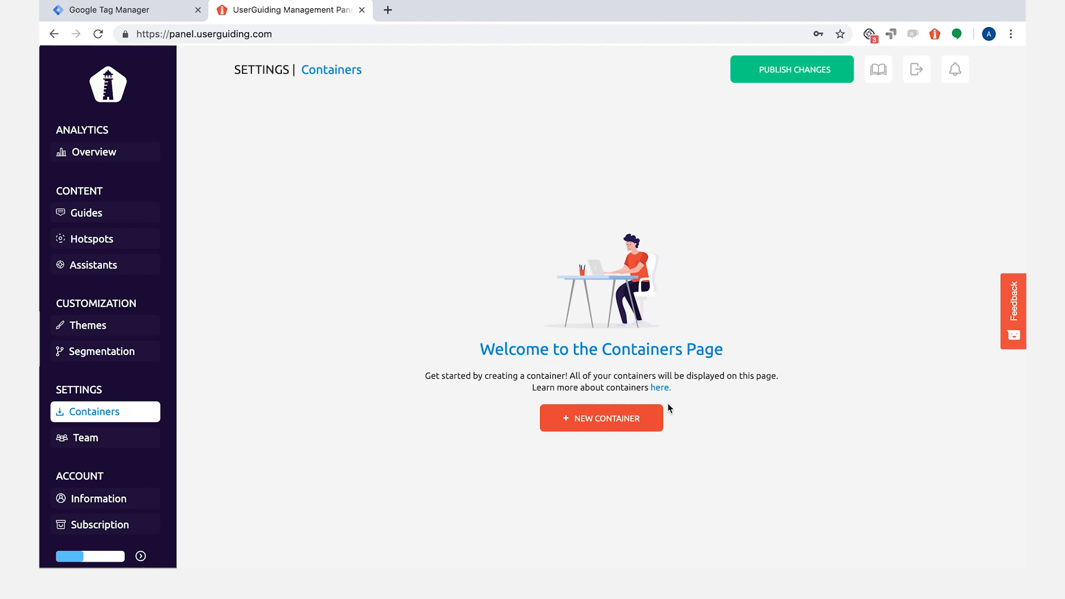
left_click(600, 417)
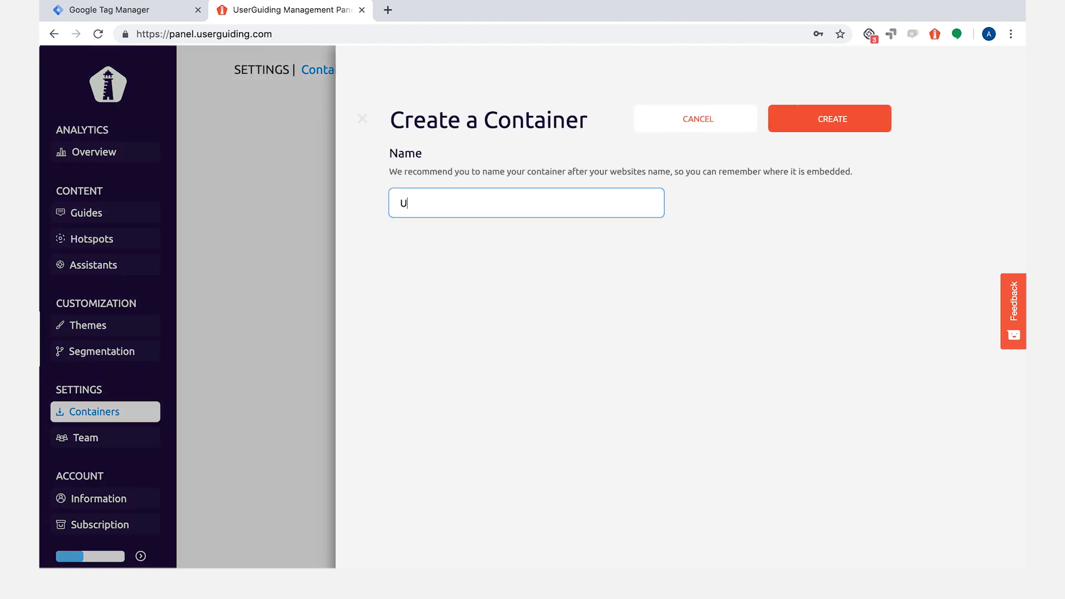
type("serGuiding Demo Co")
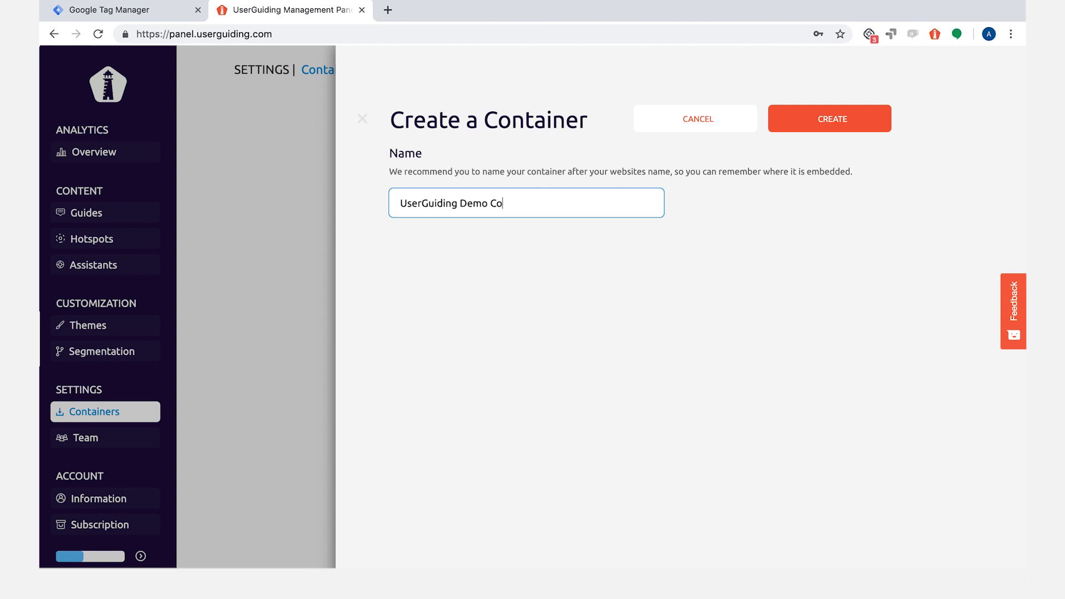
left_click(829, 118)
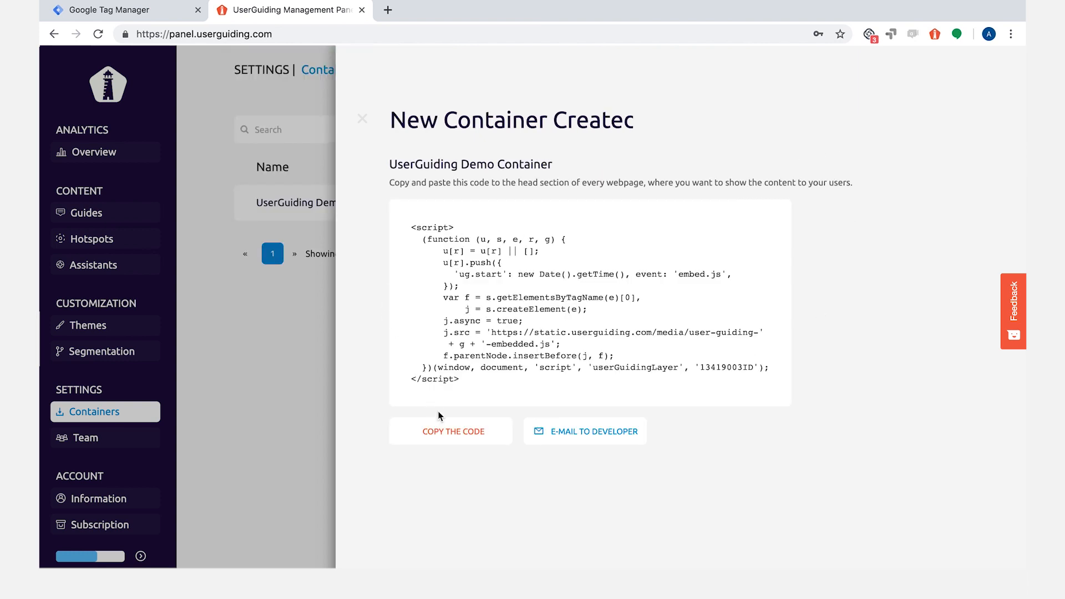
left_click(452, 430)
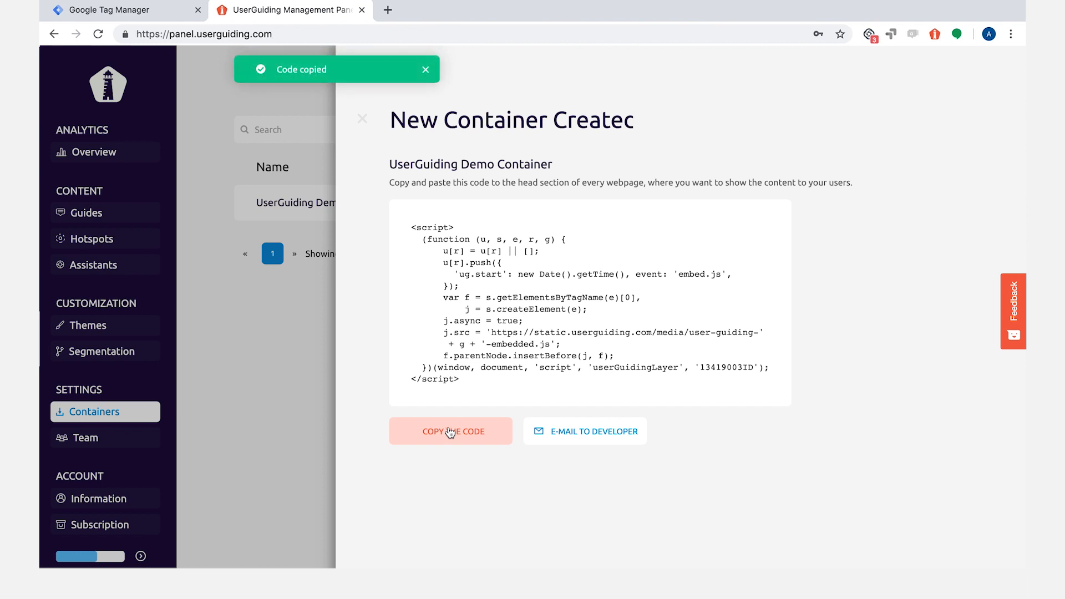
Paste the UserGuiding embed script into the UserGuiding SDK tag, trigger it on All Pages, and save.
left_click(122, 10)
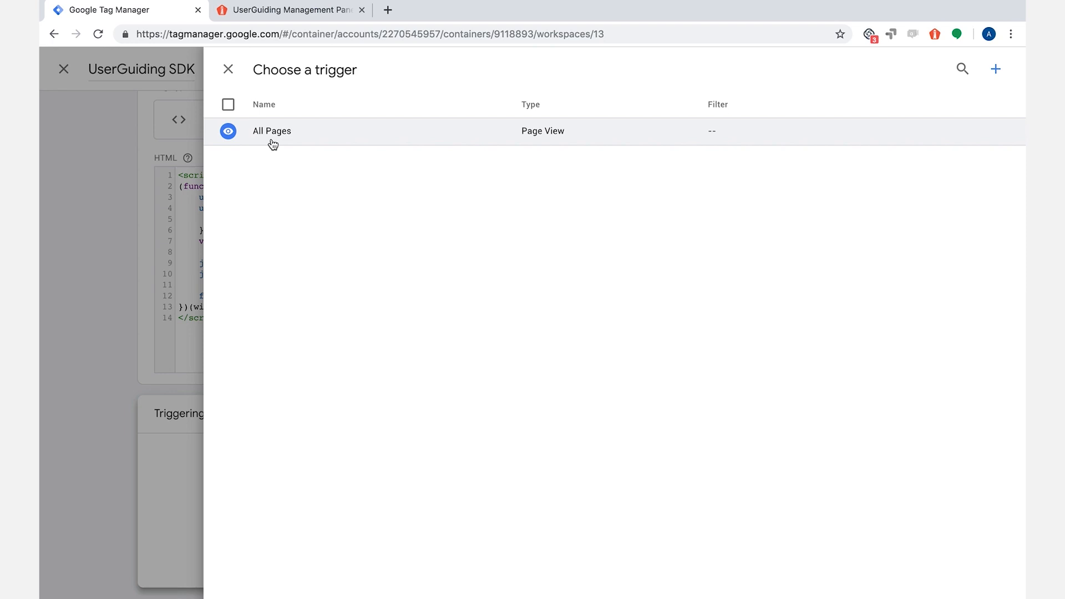
mouse_move(403, 120)
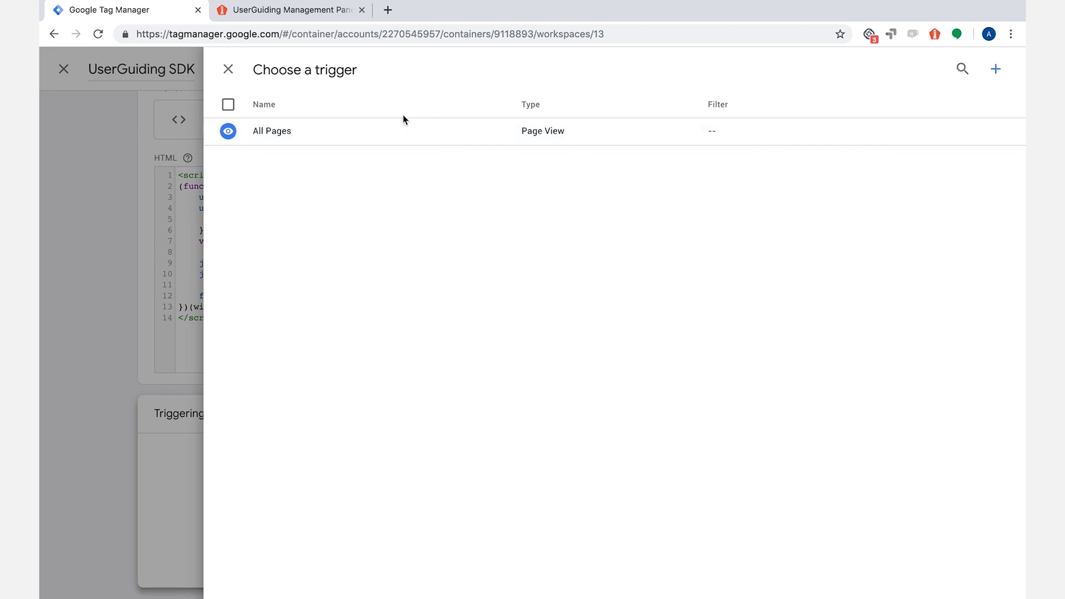
mouse_move(403, 134)
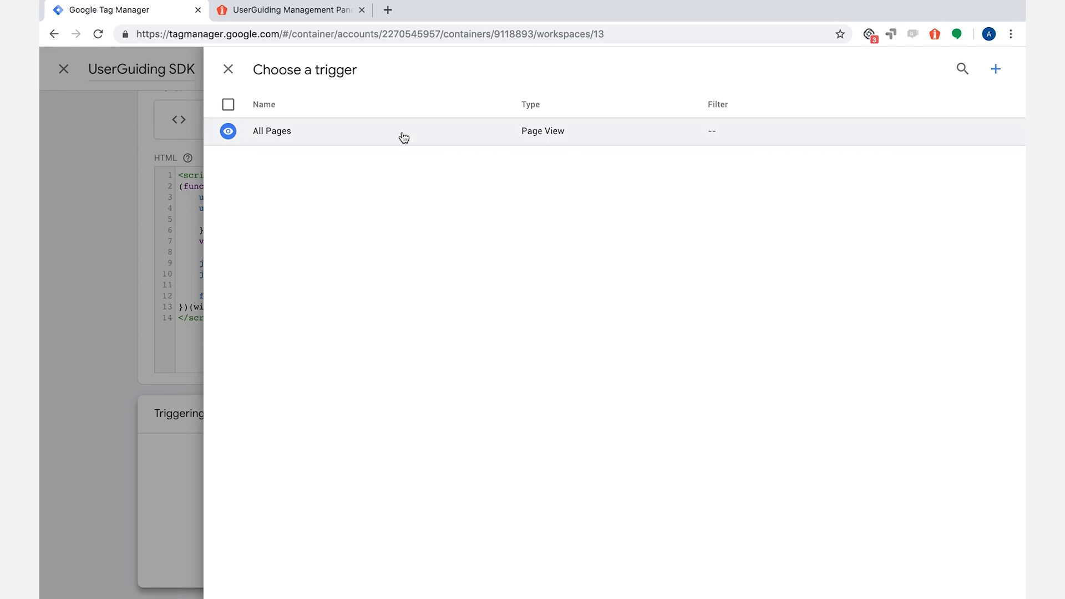
left_click(271, 131)
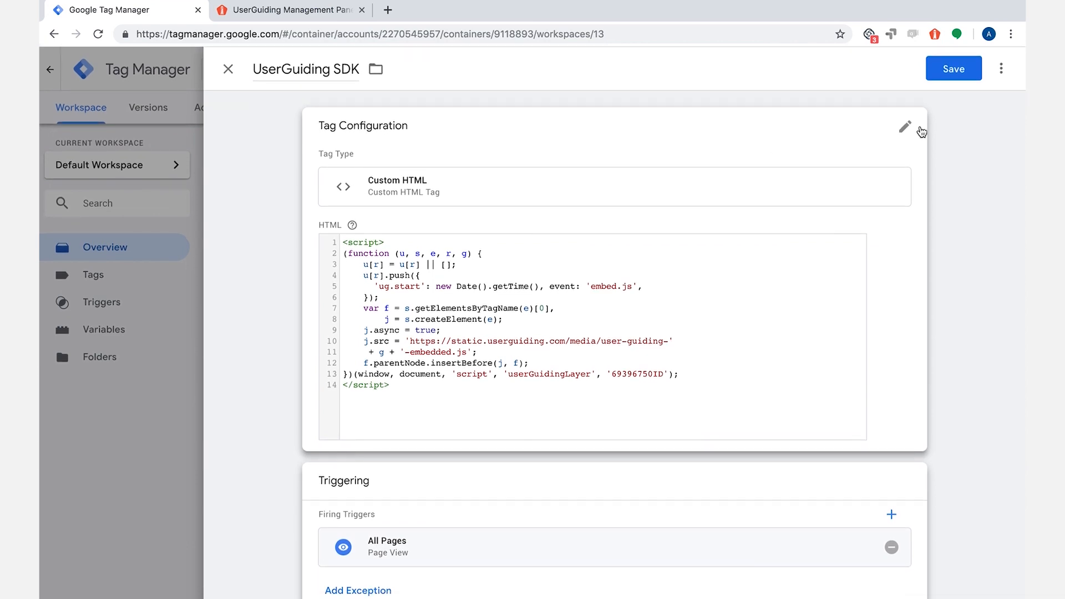
left_click(952, 68)
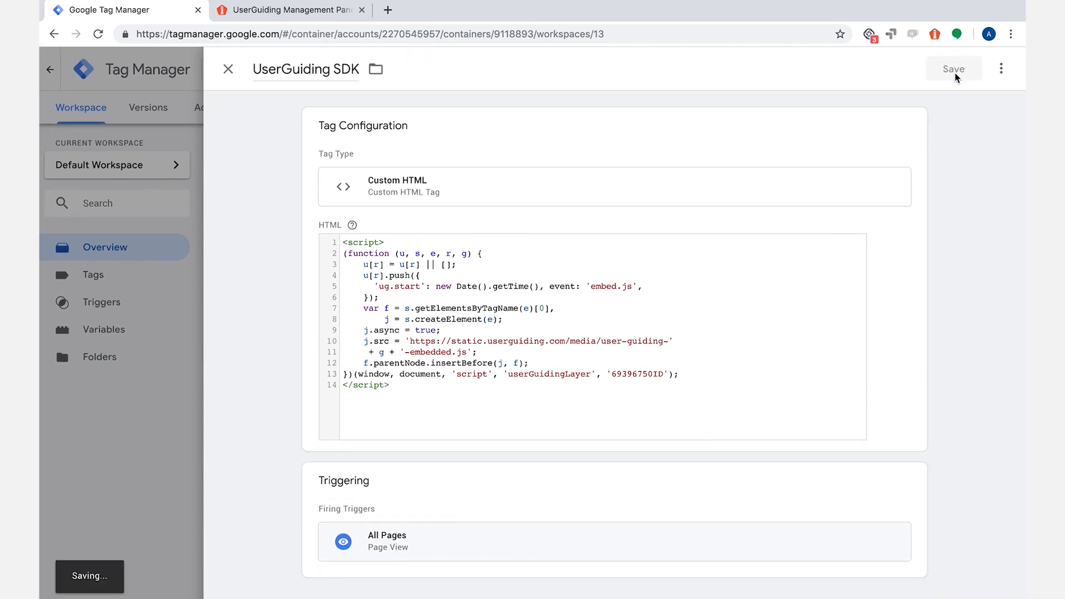
left_click(952, 69)
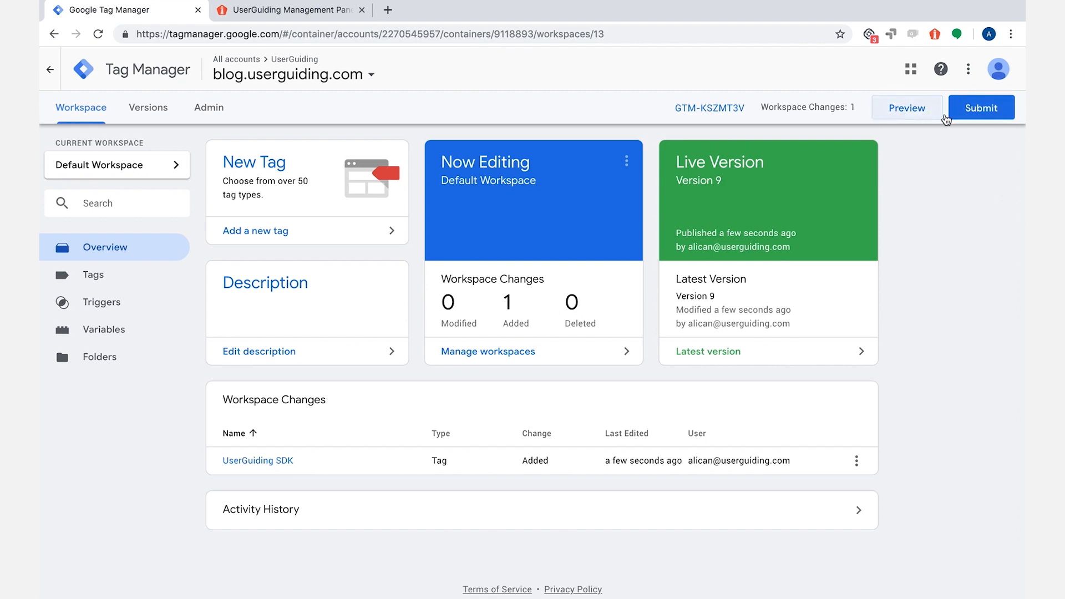
Submit and publish the workspace changes as version 'UserGuiding code embedded'.
left_click(980, 107)
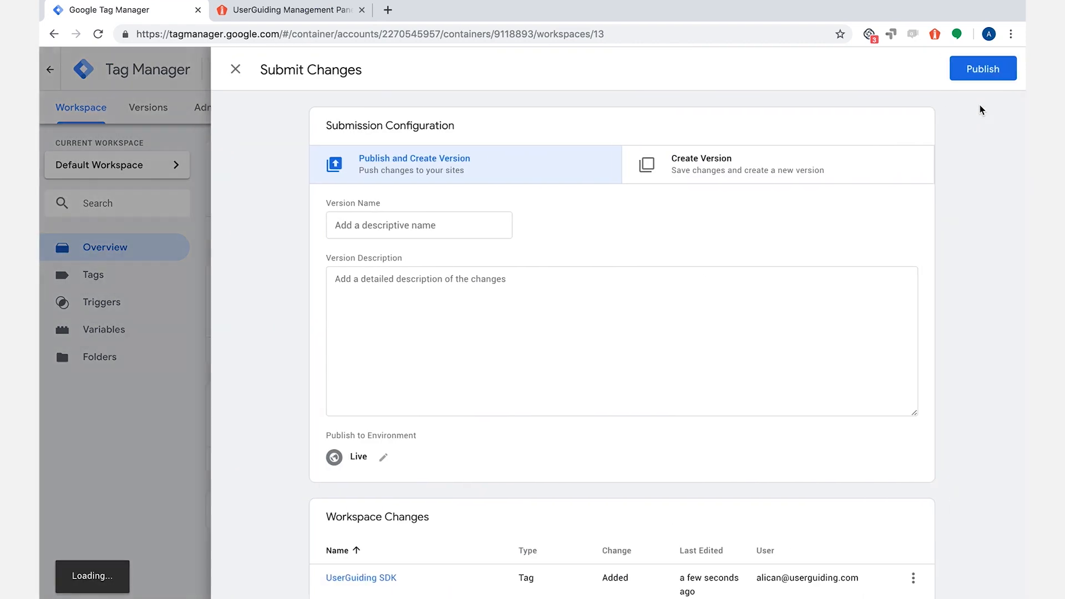
type("U")
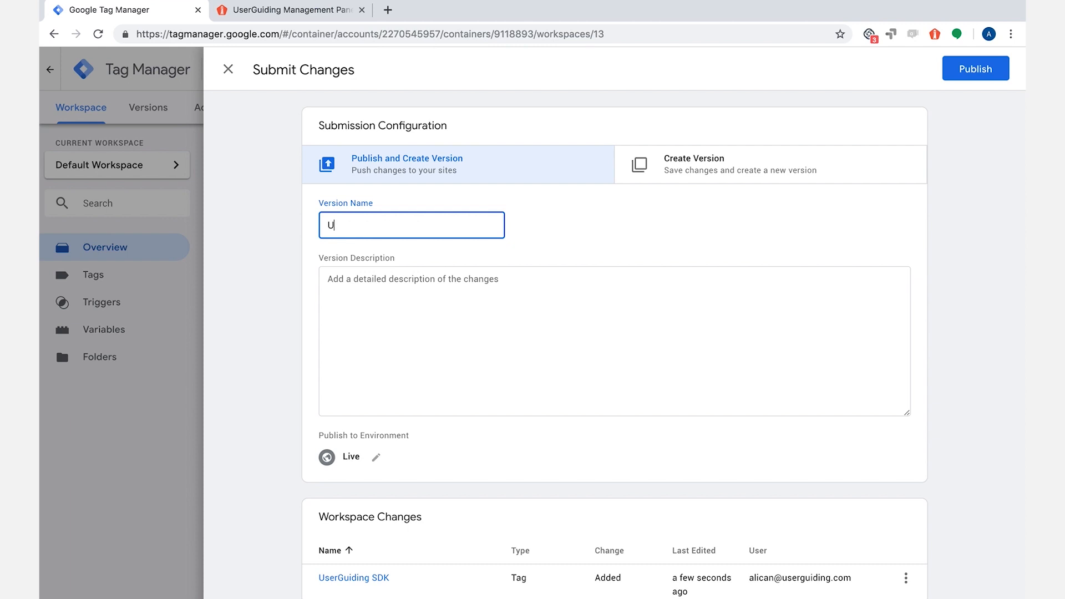
type("serGuiding co")
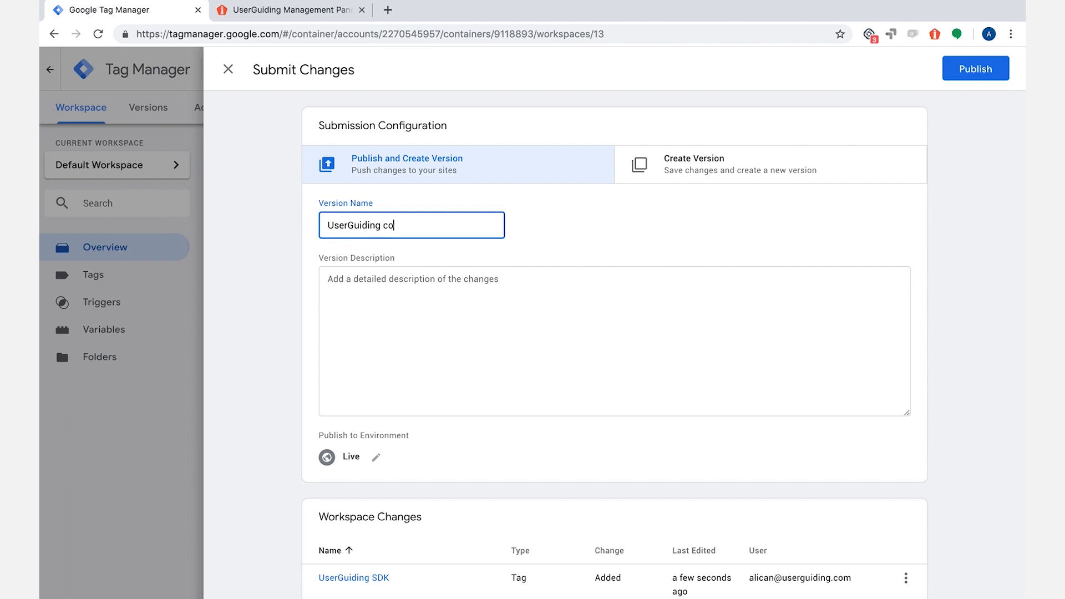
type("de embedded")
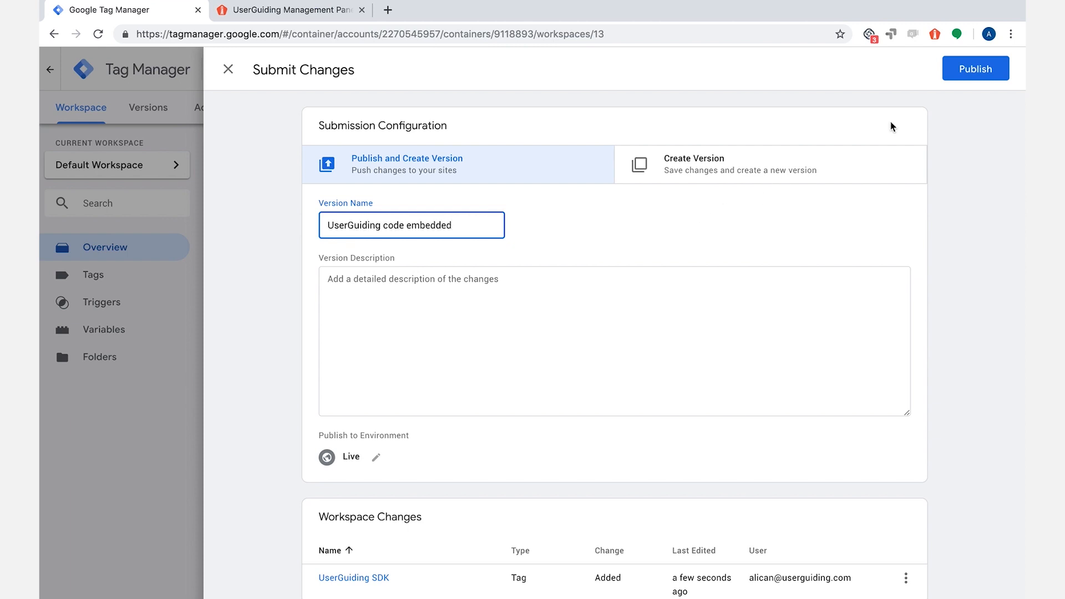
left_click(975, 69)
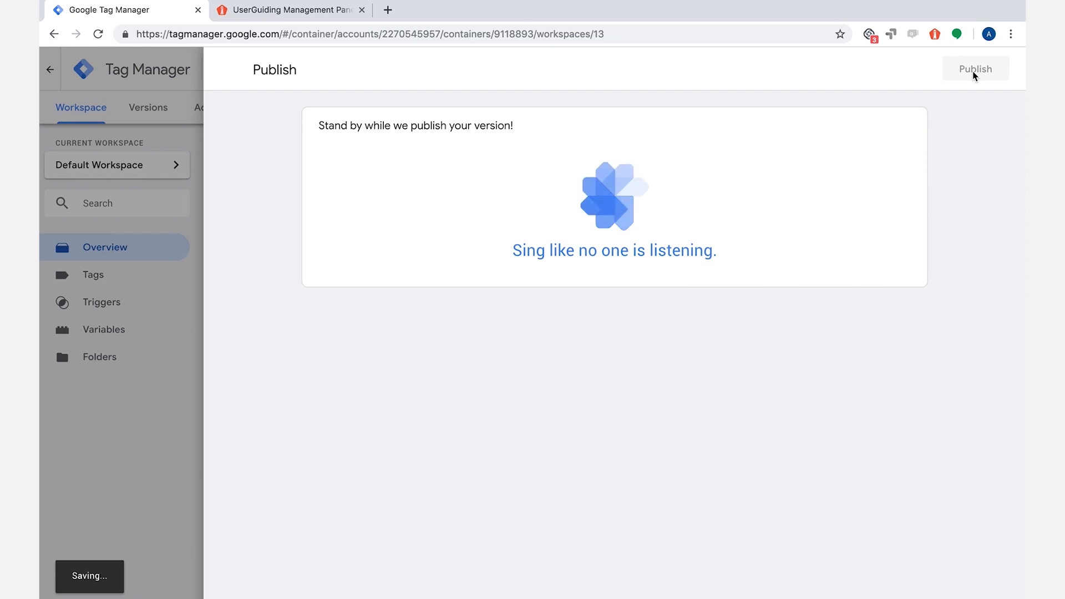
left_click(975, 69)
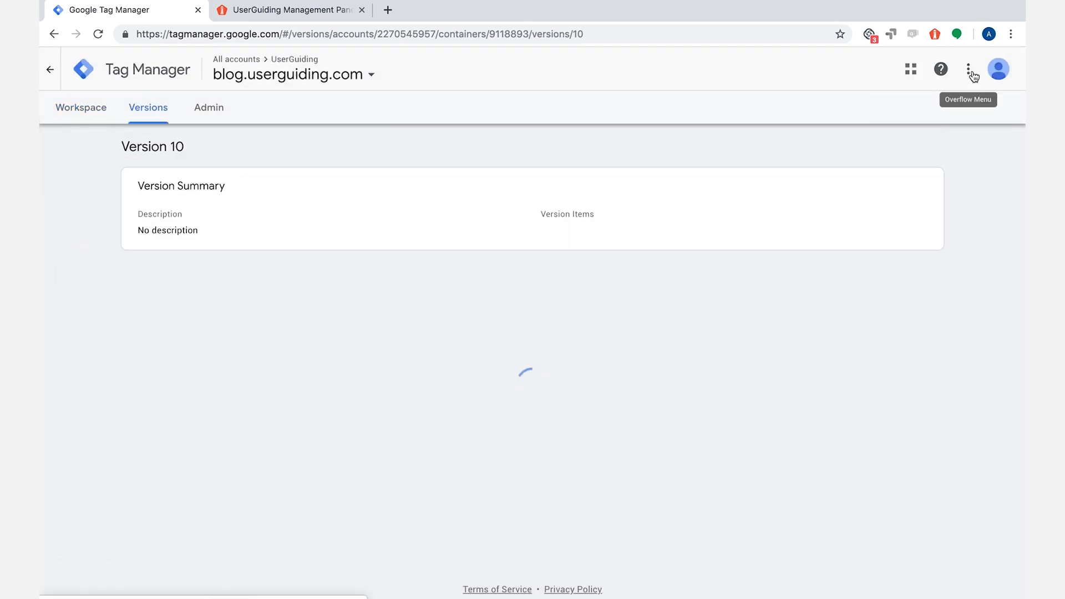